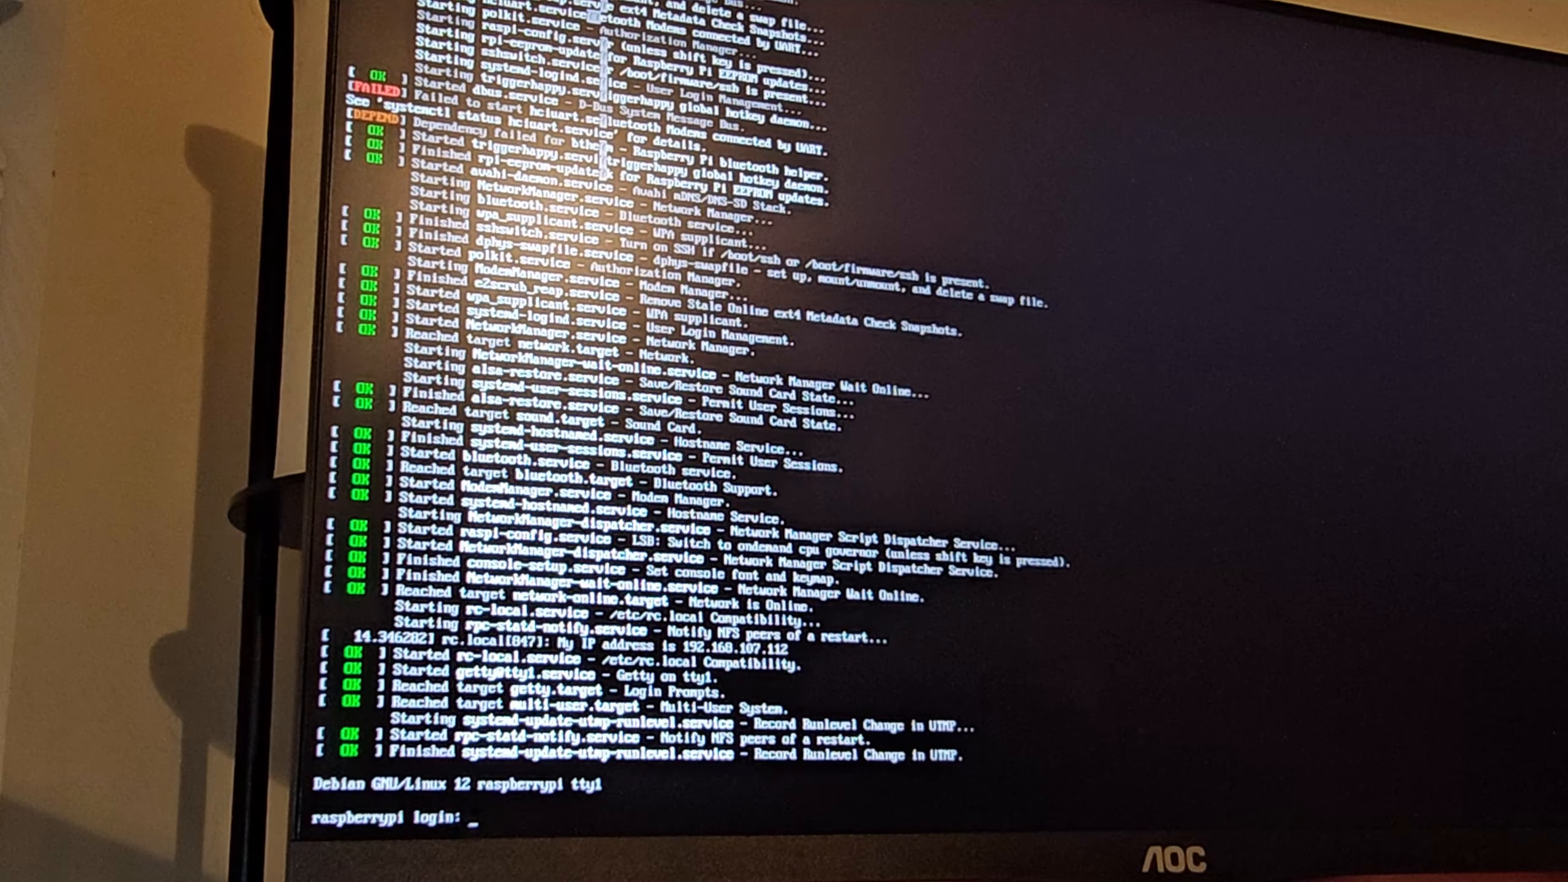
# - Log in at the console with the username and password to reach the shell prompt
pyautogui.write('t')
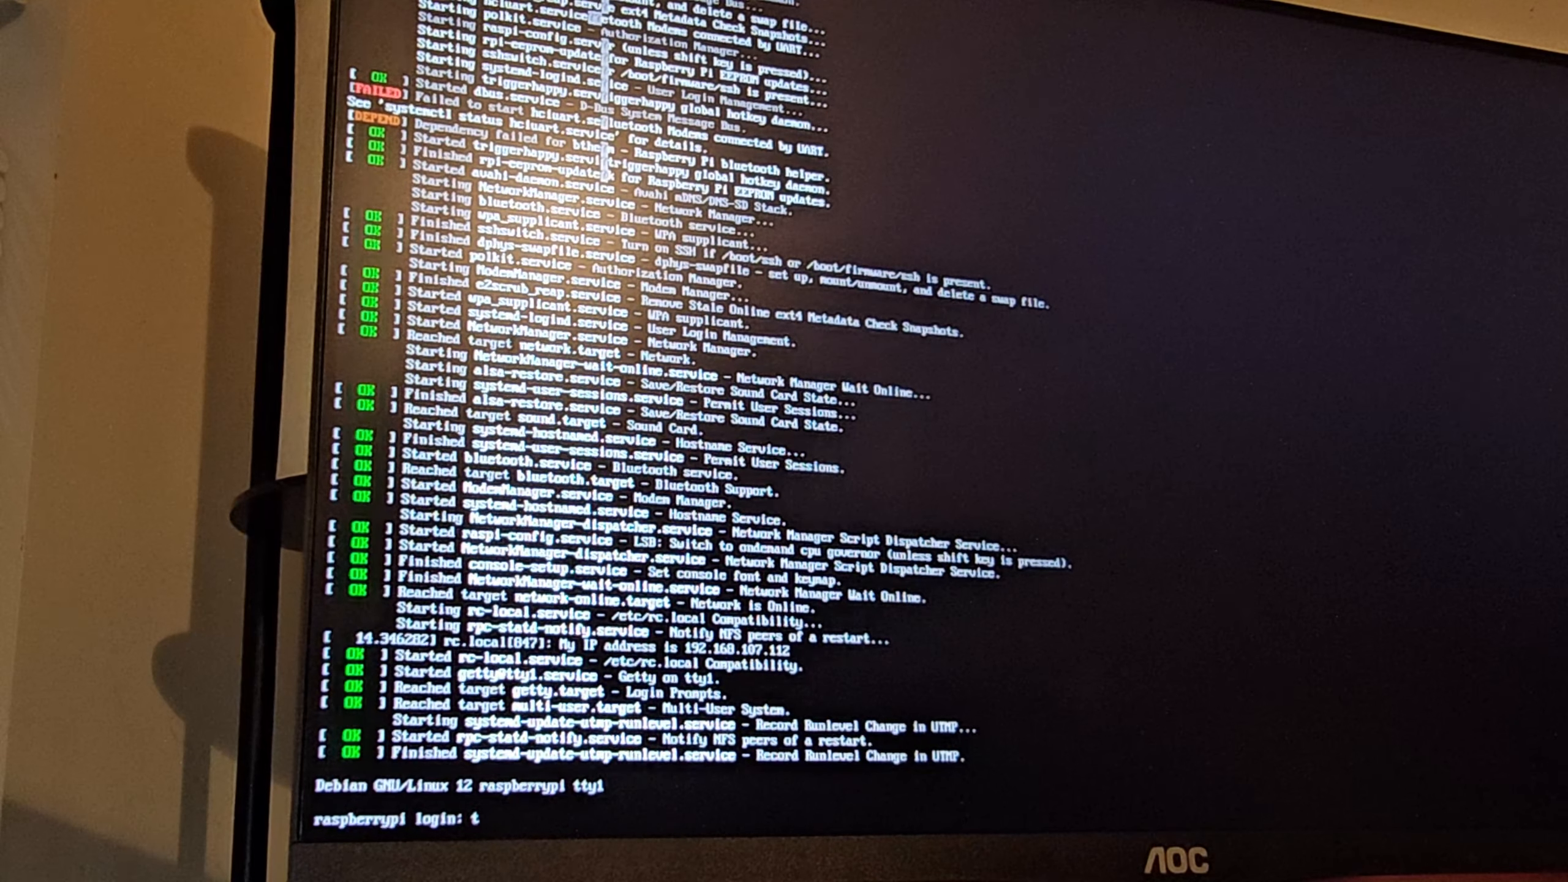
pyautogui.write('errorpu')
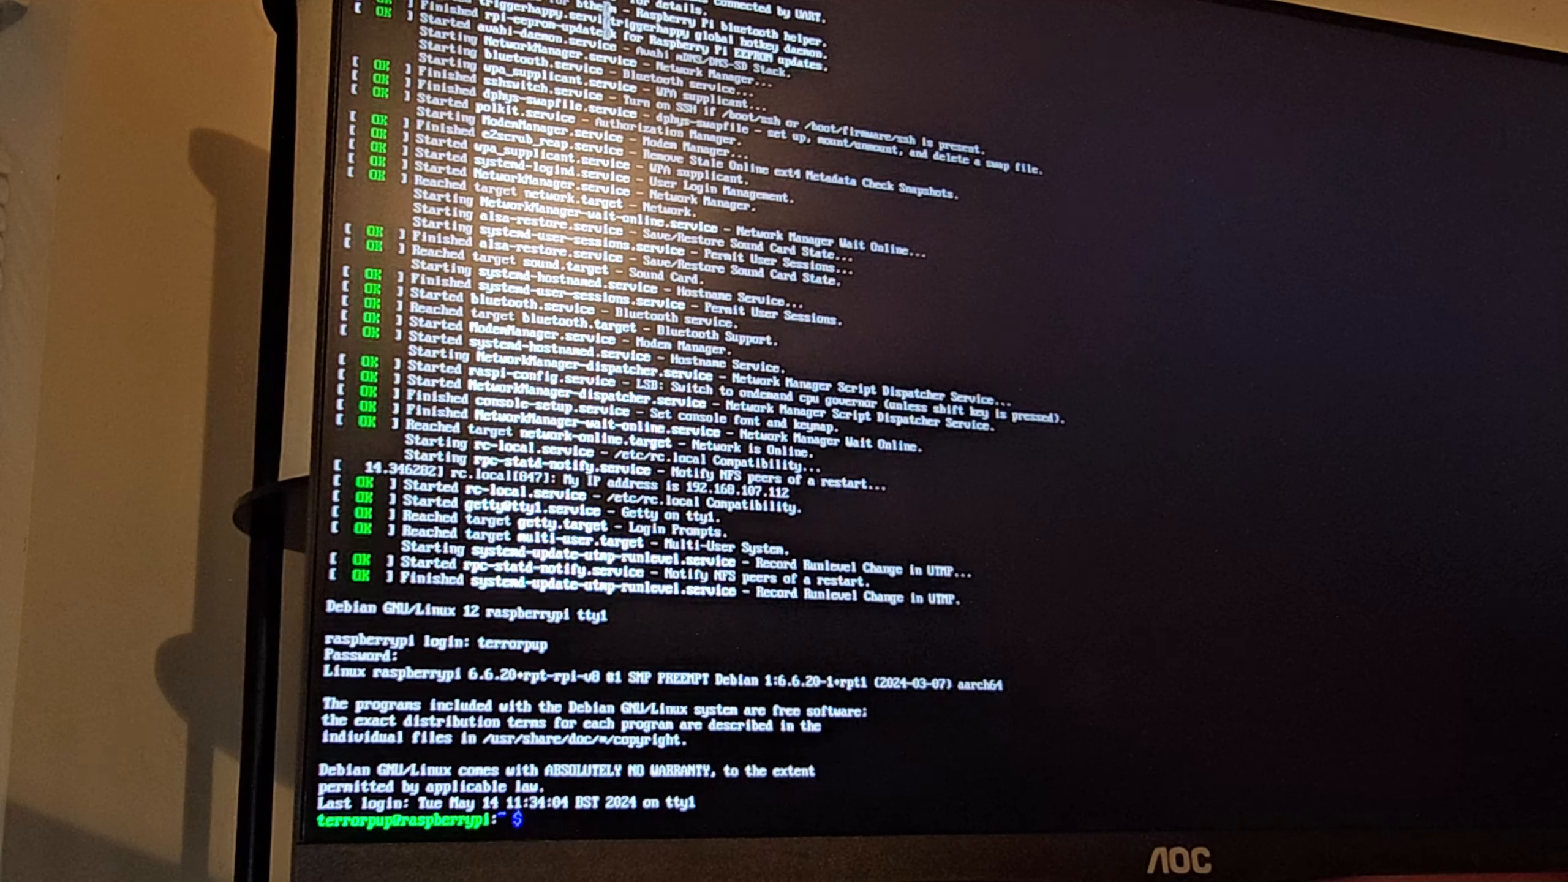
# - Run ping 192.168.107.99 and receive six replies with no packet loss
pyautogui.write('ping')
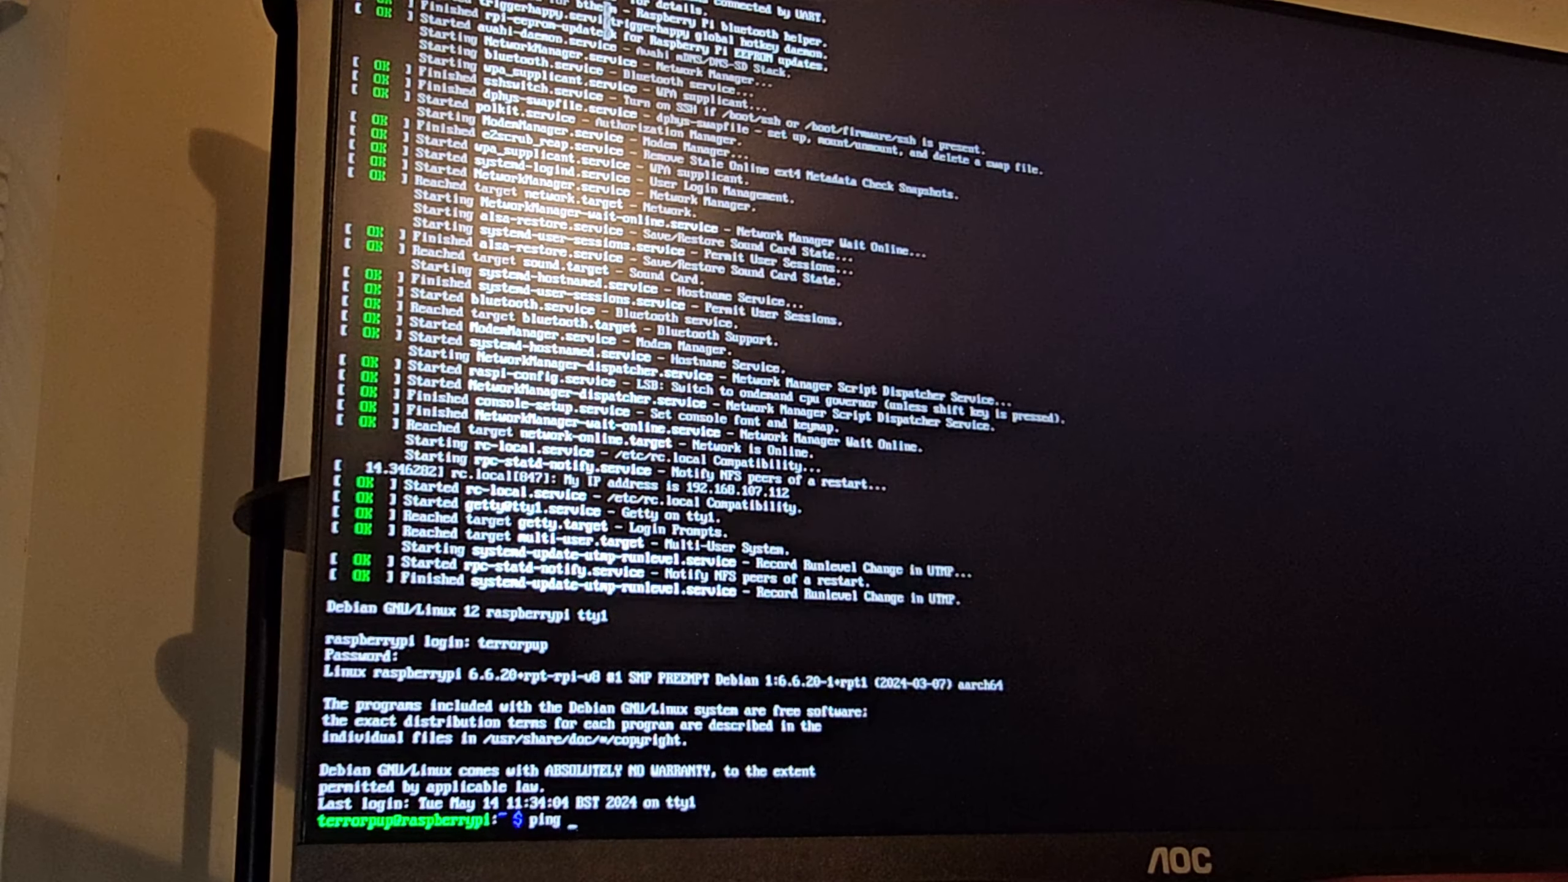
pyautogui.write('192.1')
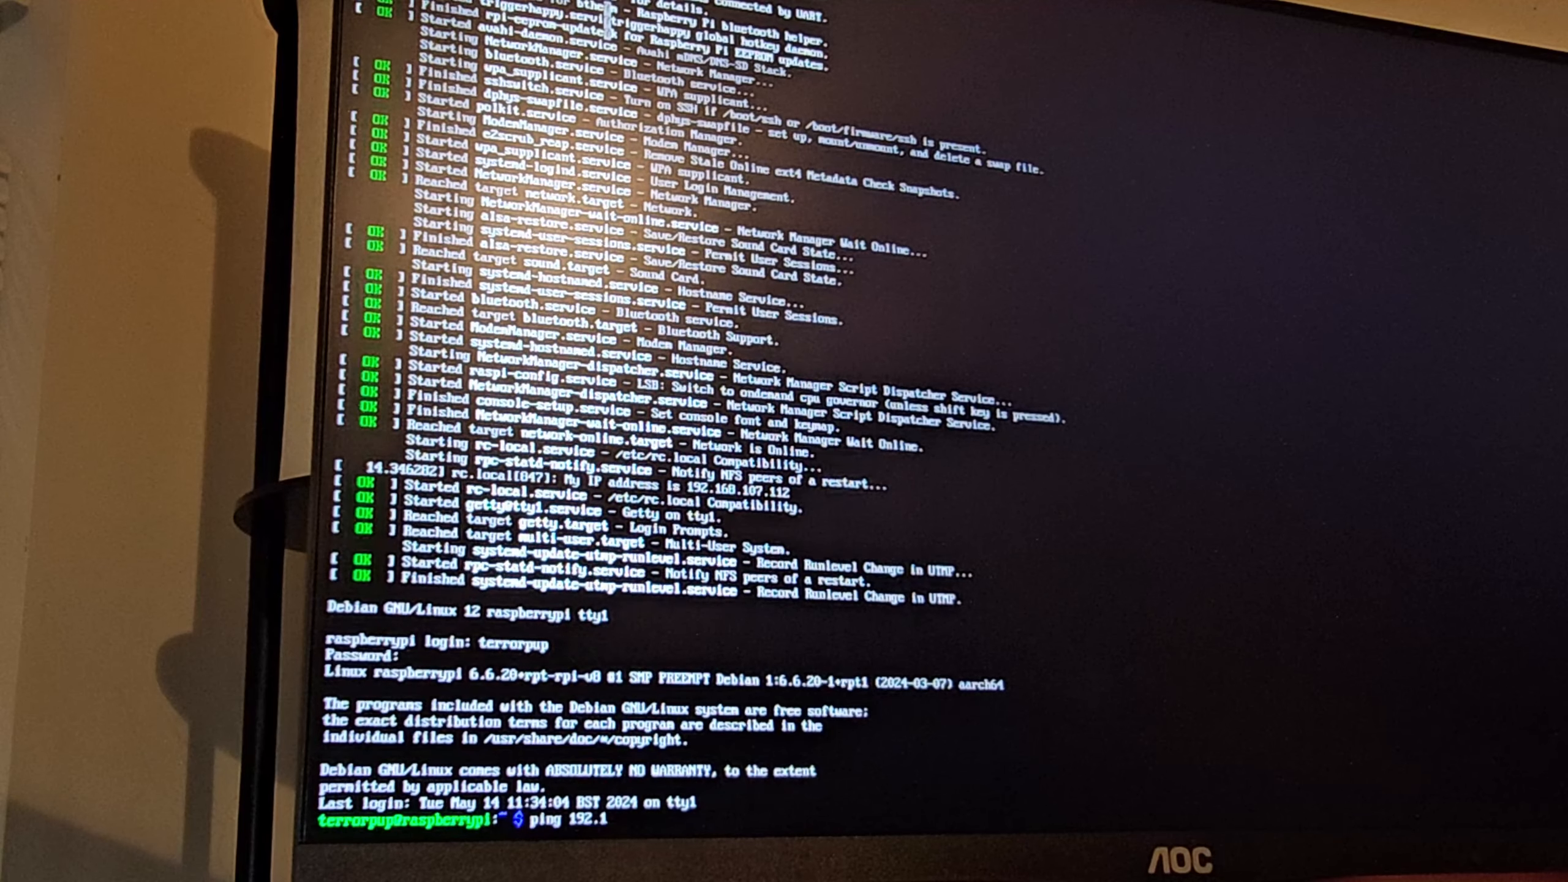
pyautogui.write('68.1')
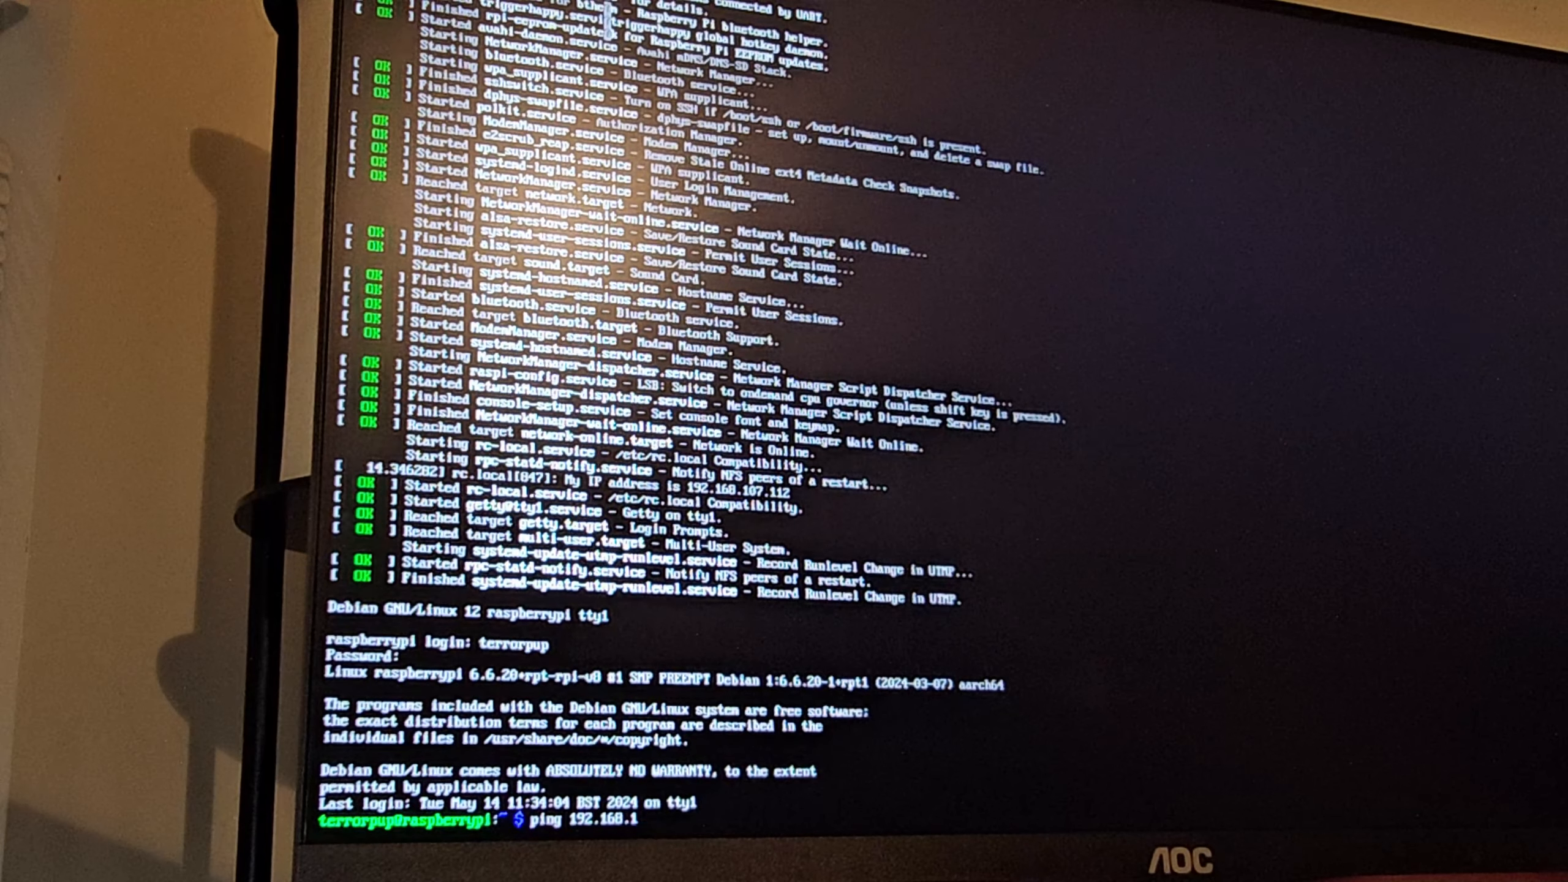
pyautogui.write('07.99')
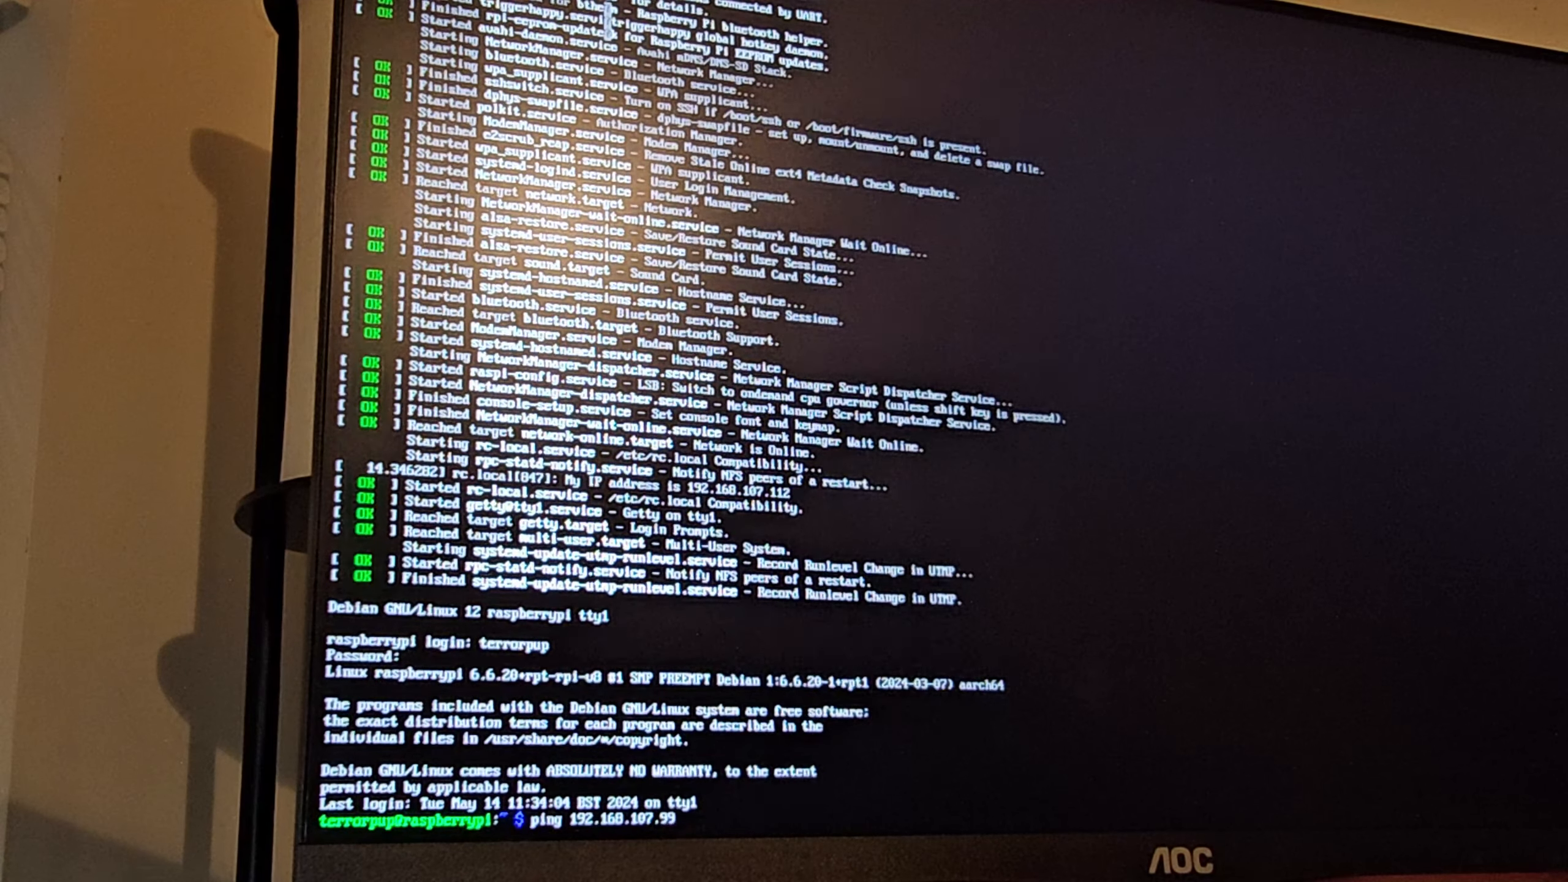
pyautogui.press('Return')
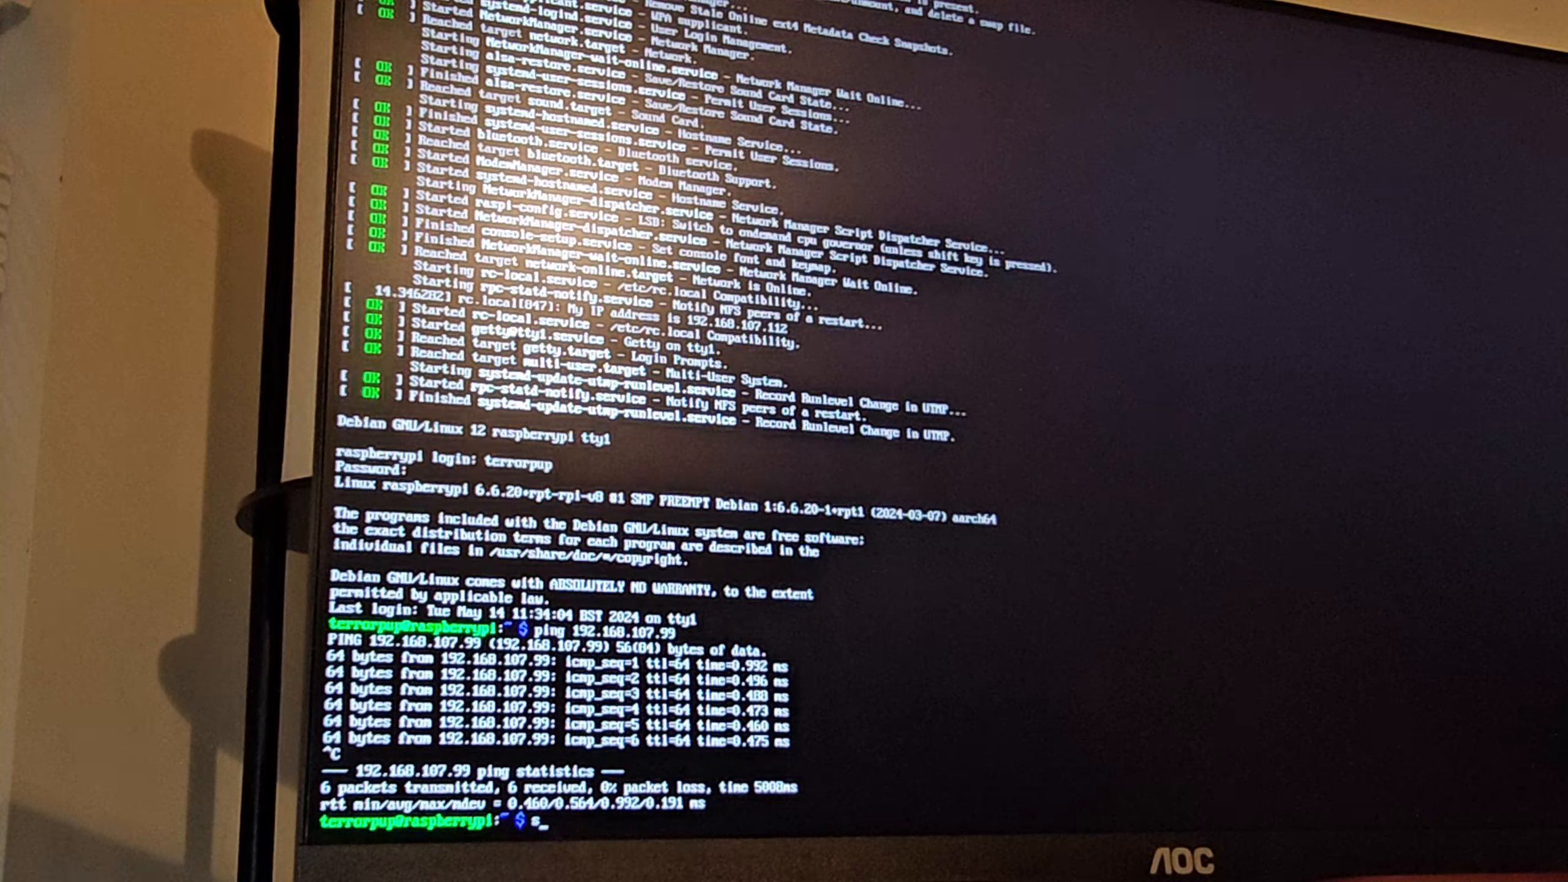
# - Begin an ssh command addressed to user ter at a 192.168.107 host
pyautogui.write('ssh terrorpup')
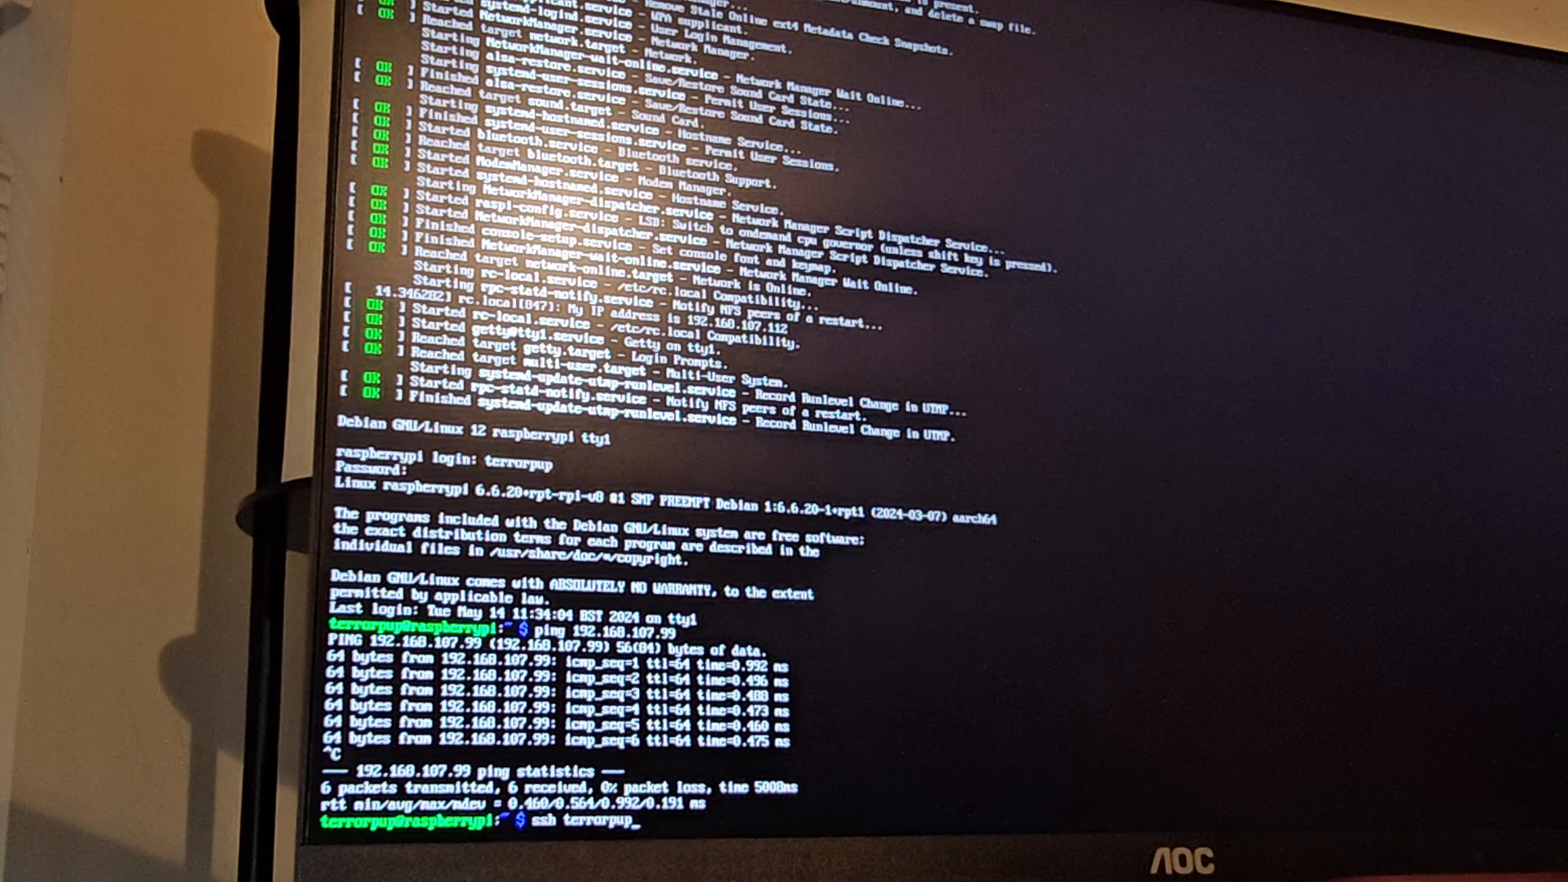
pyautogui.write('01')
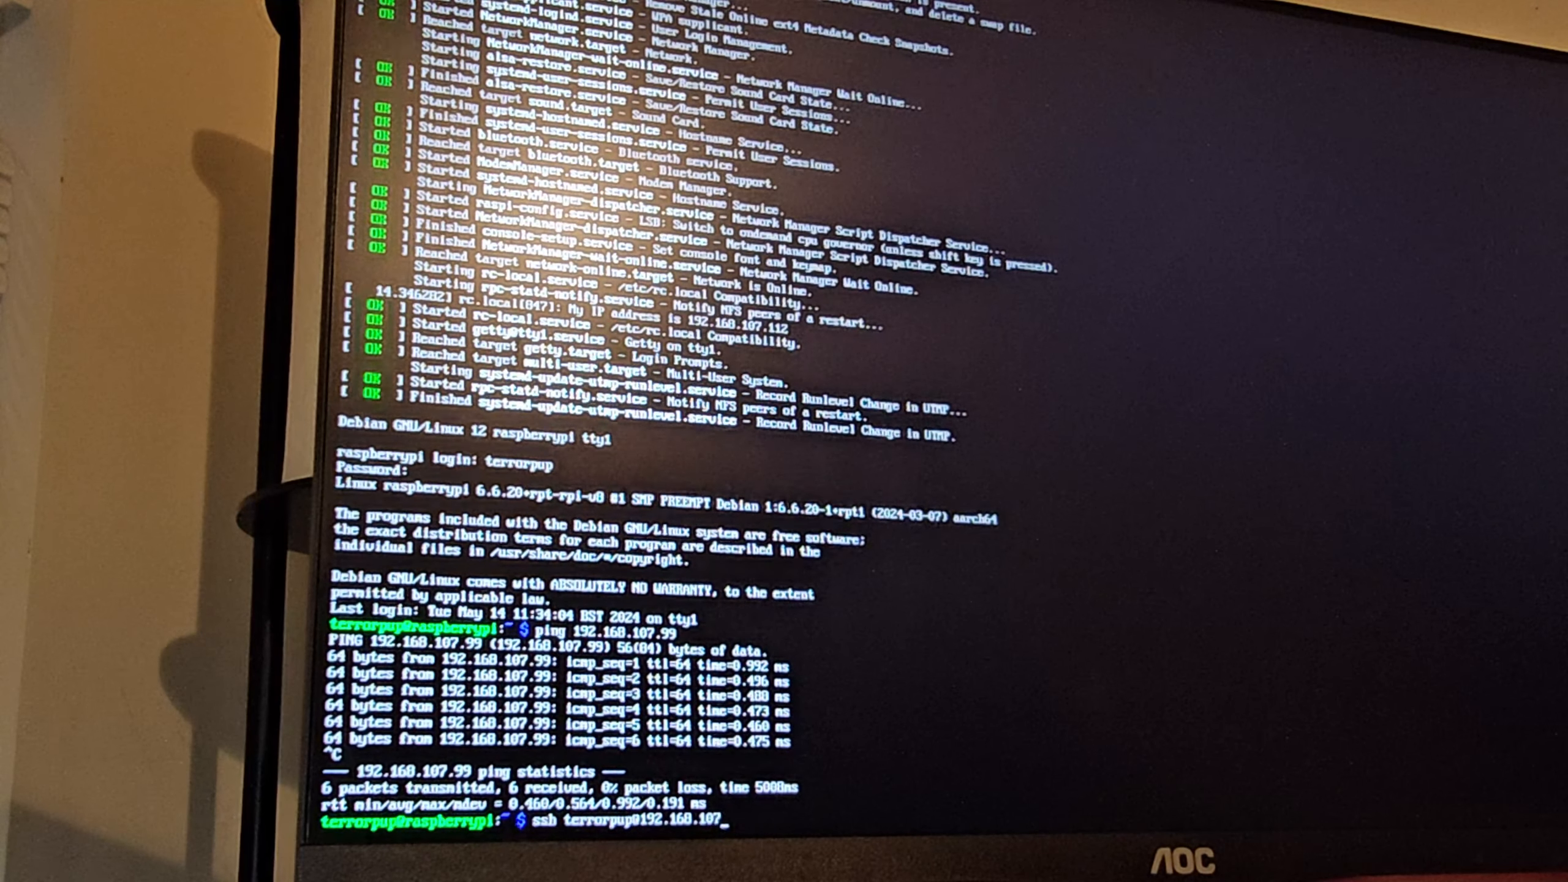
pyautogui.write('9')
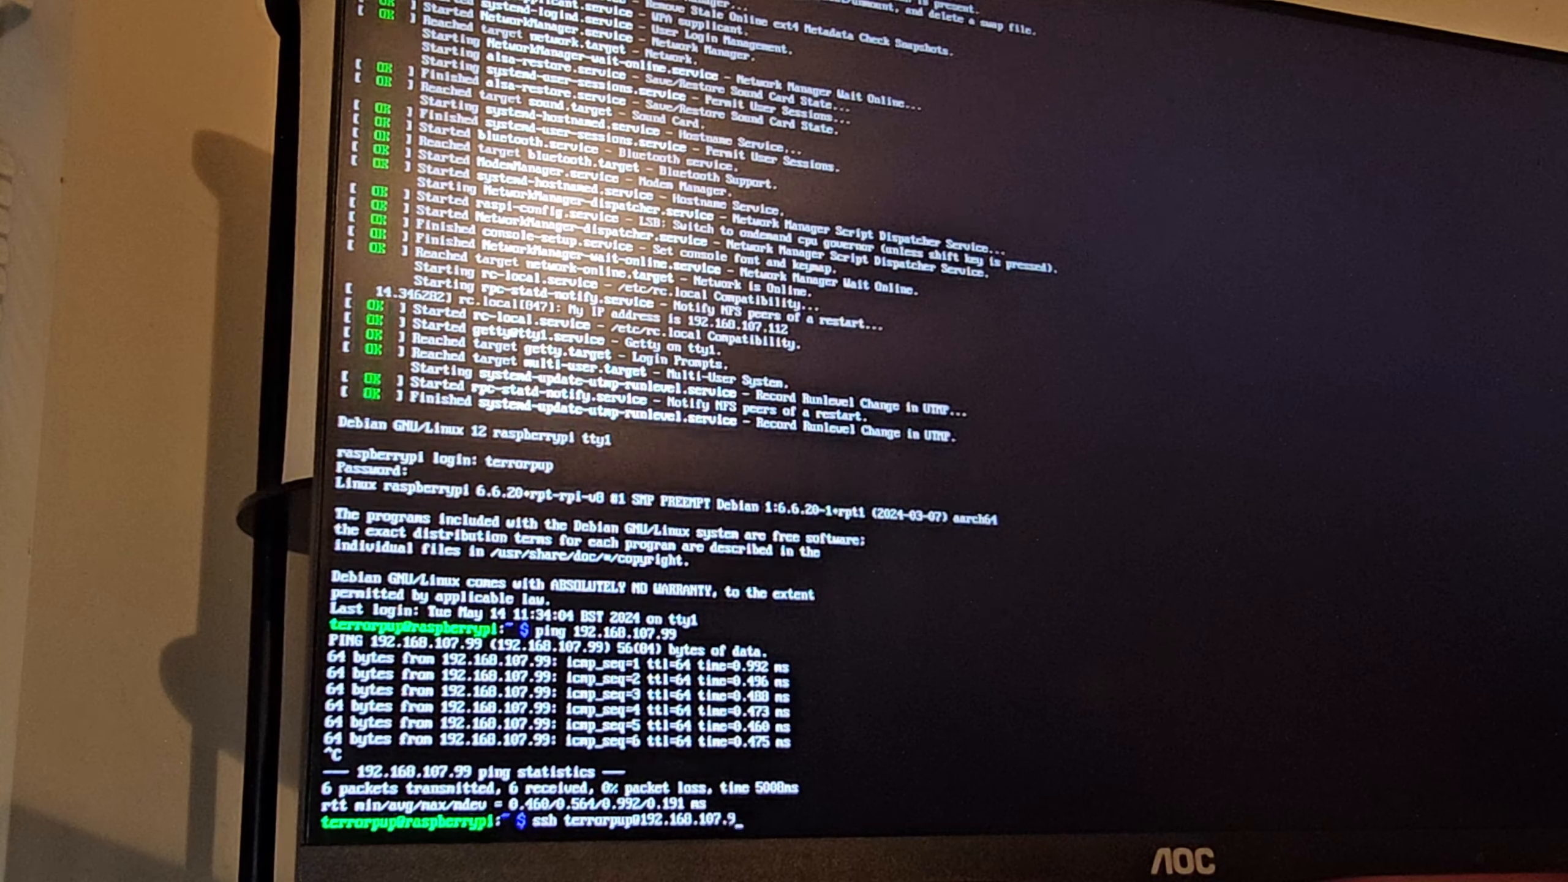